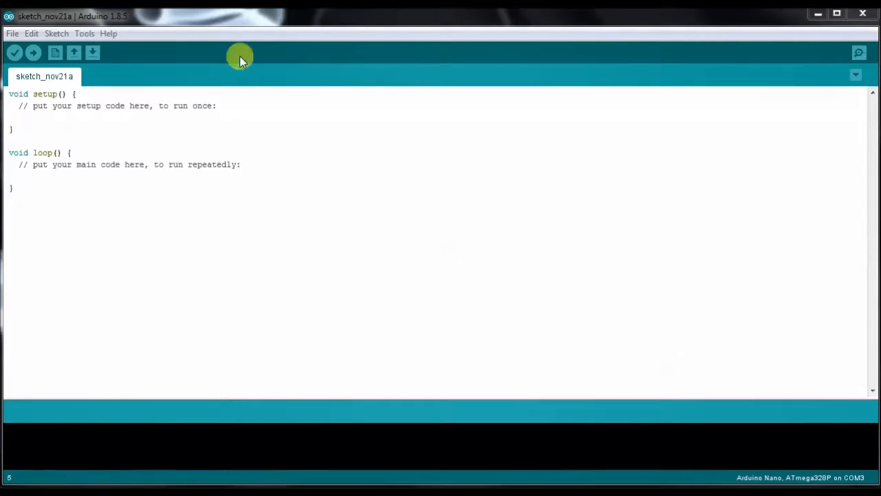
- Launch the Library Manager from the Sketch menu's Include Library submenu
left_click(56, 33)
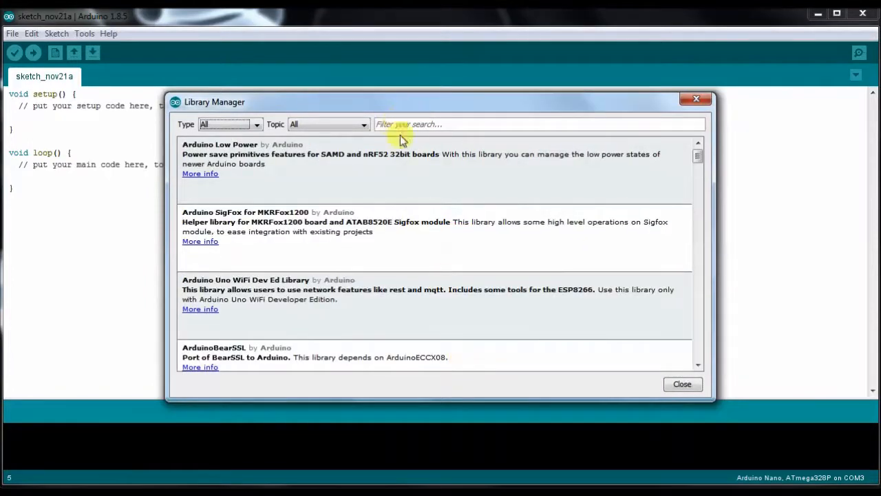
- Search 'adafruit unified sensor' and scroll to the installed Adafruit Unified Sensor entry
left_click(403, 125)
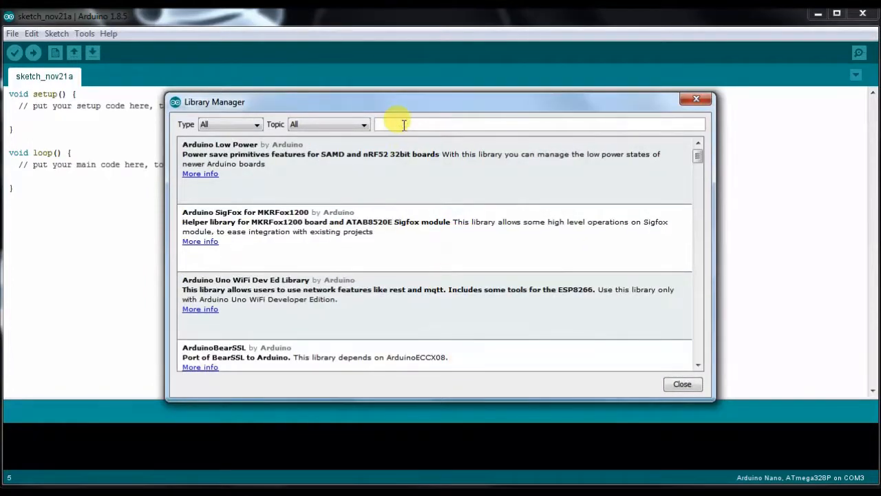
type("adafruit unified s")
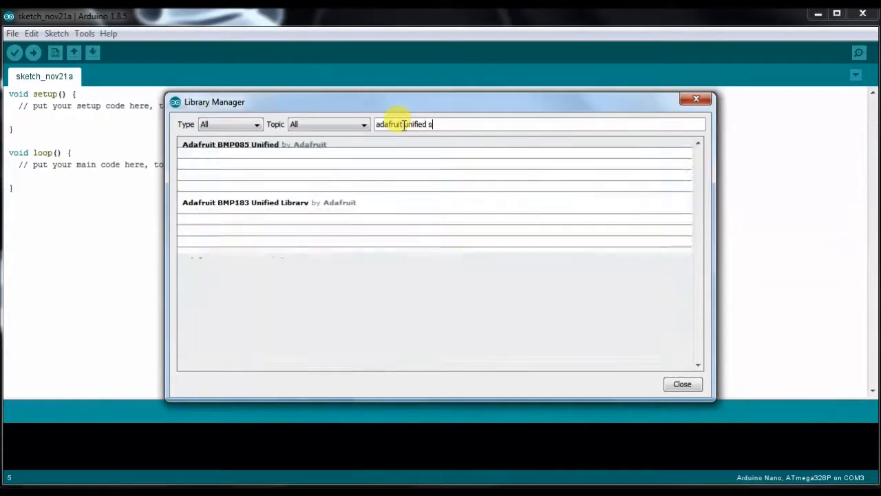
type("ensor")
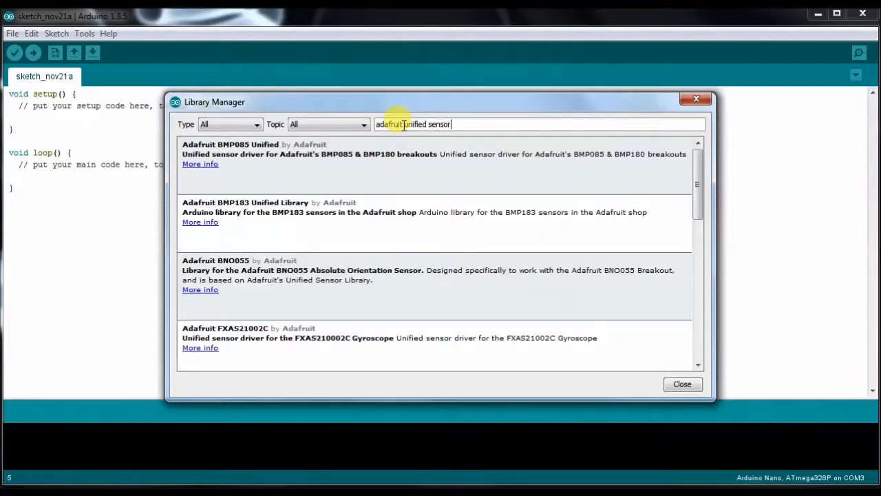
scroll("down", 3)
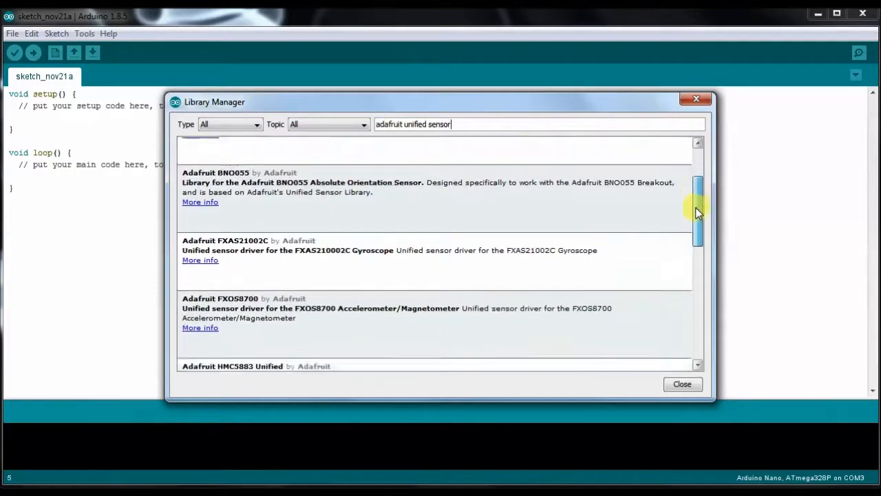
scroll("down", 3)
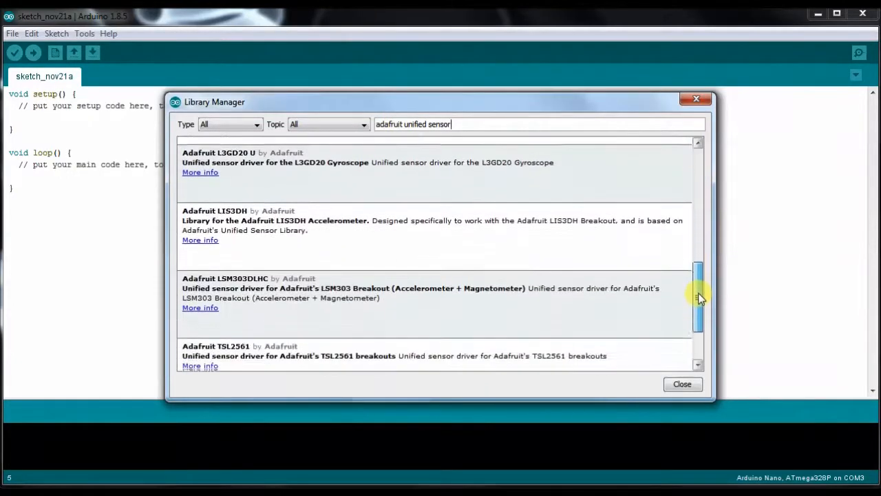
scroll("down", 3)
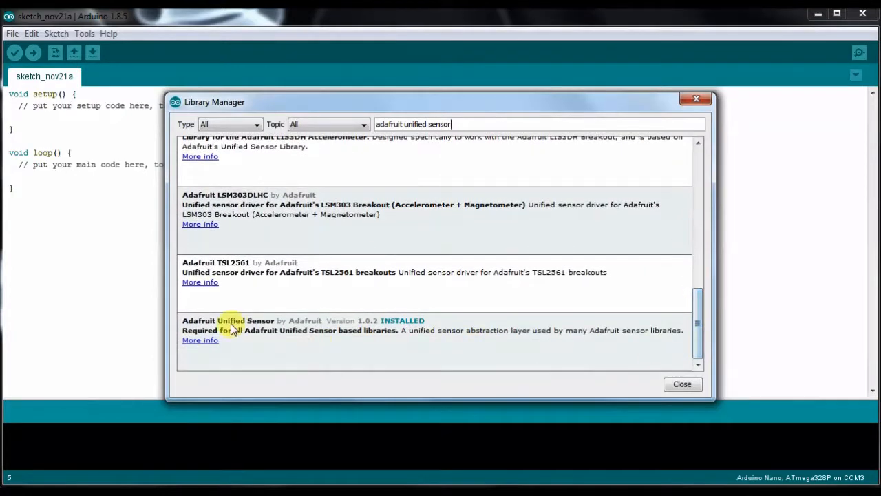
mouse_move(252, 350)
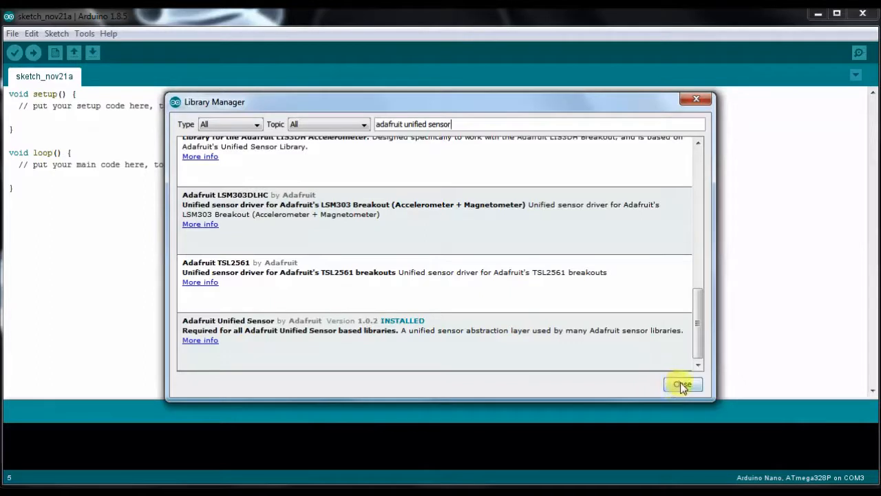
- Close the Library Manager to return to the blank sketch
left_click(682, 383)
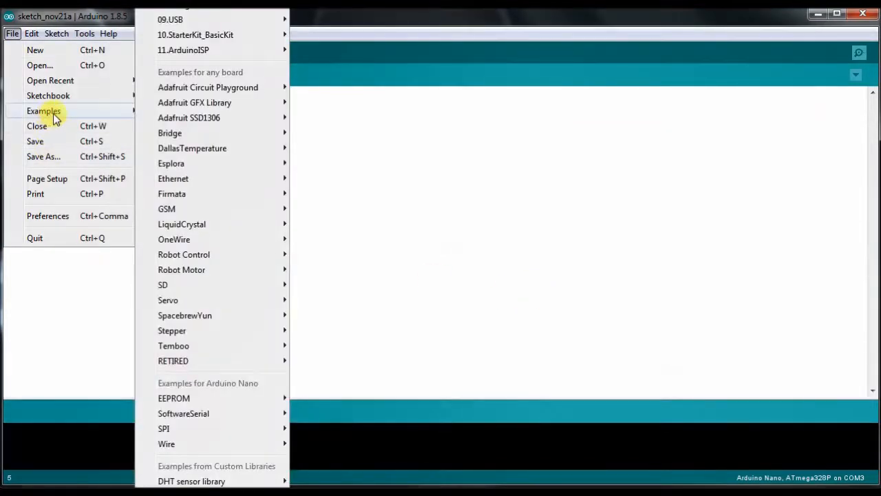
mouse_move(192, 480)
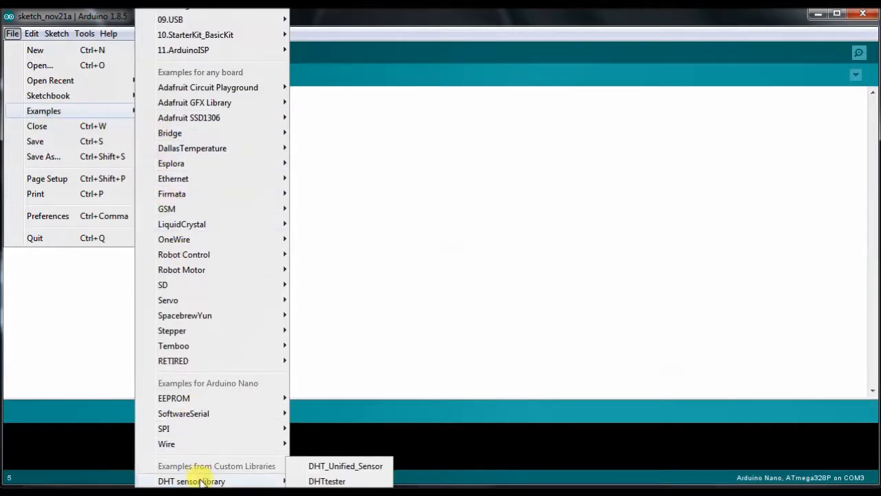
mouse_move(324, 470)
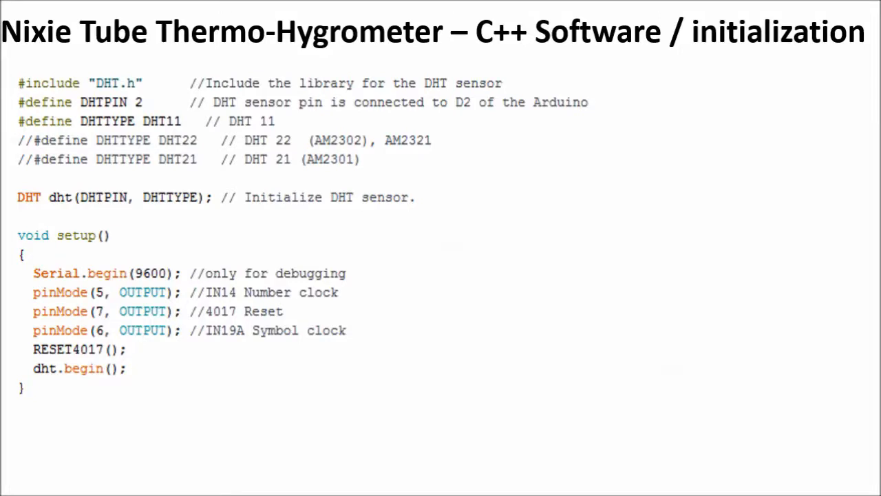
mouse_move(166, 82)
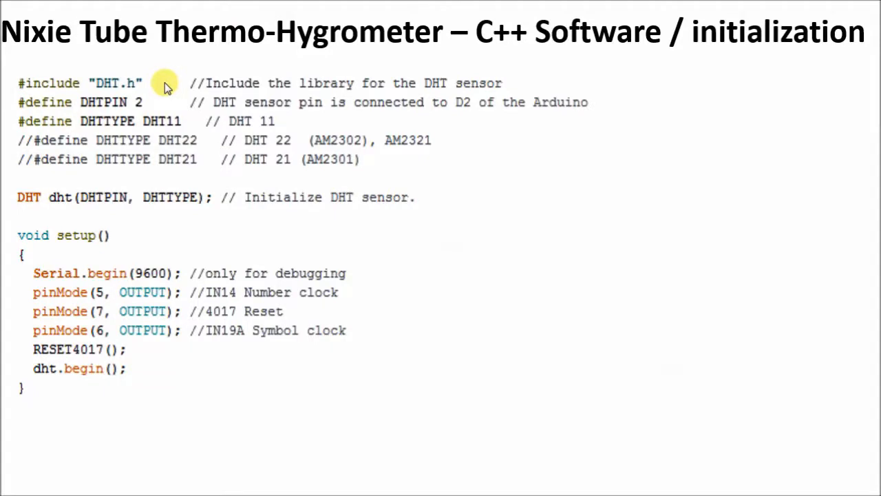
mouse_move(292, 127)
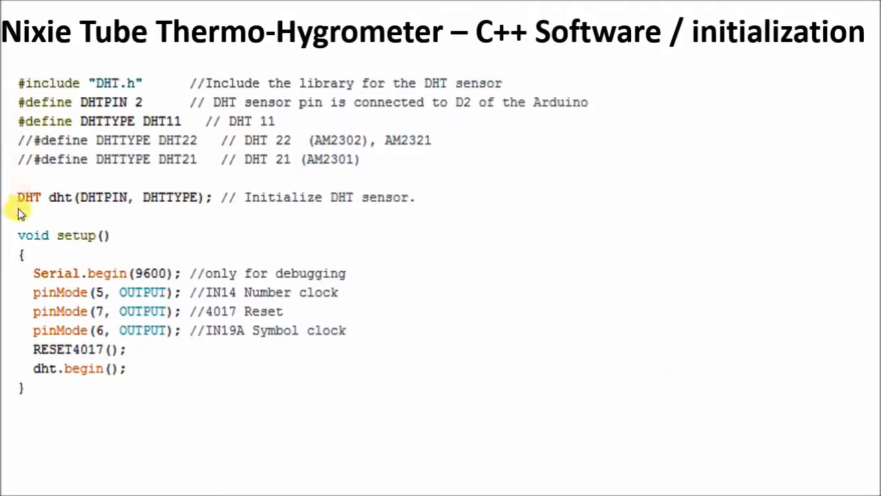
mouse_move(25, 212)
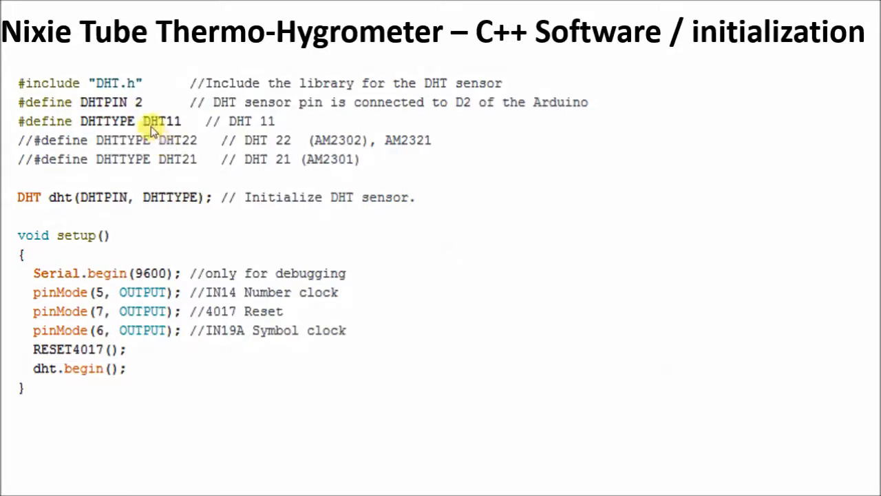
mouse_move(131, 235)
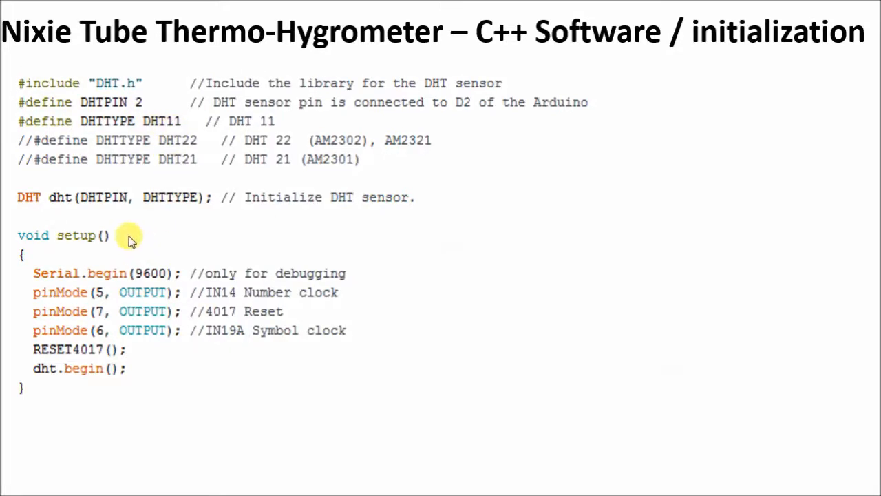
mouse_move(377, 287)
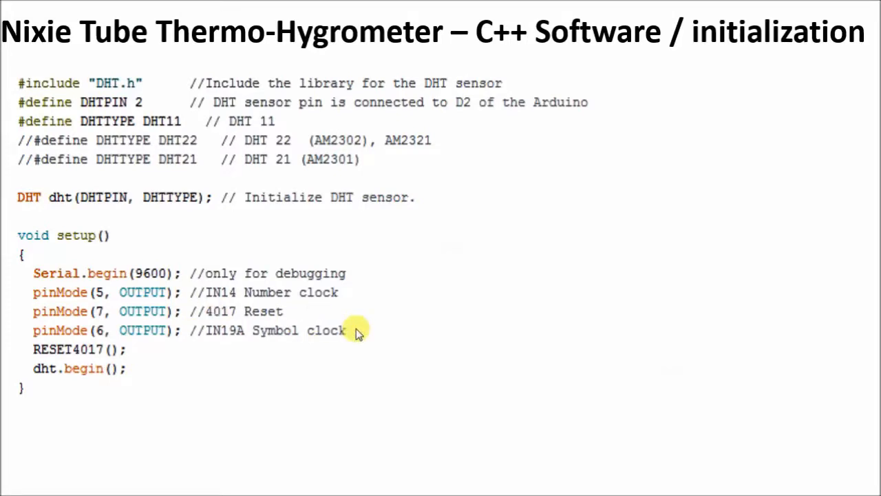
mouse_move(139, 354)
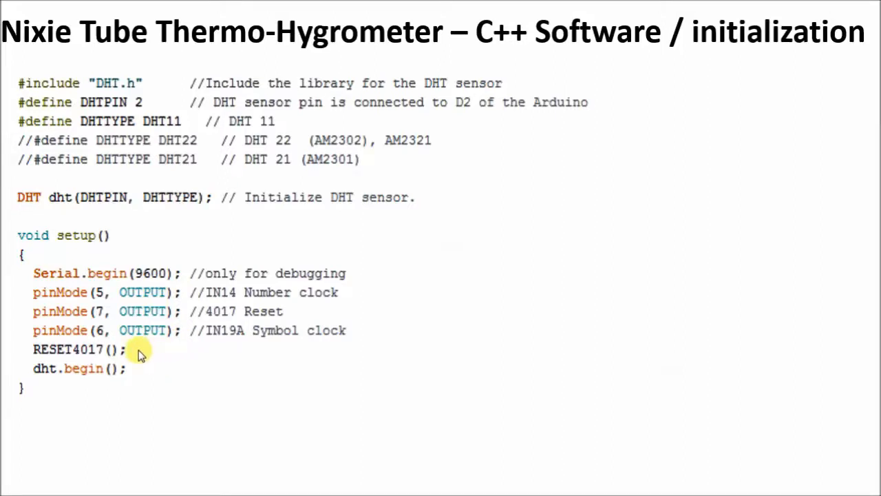
mouse_move(153, 355)
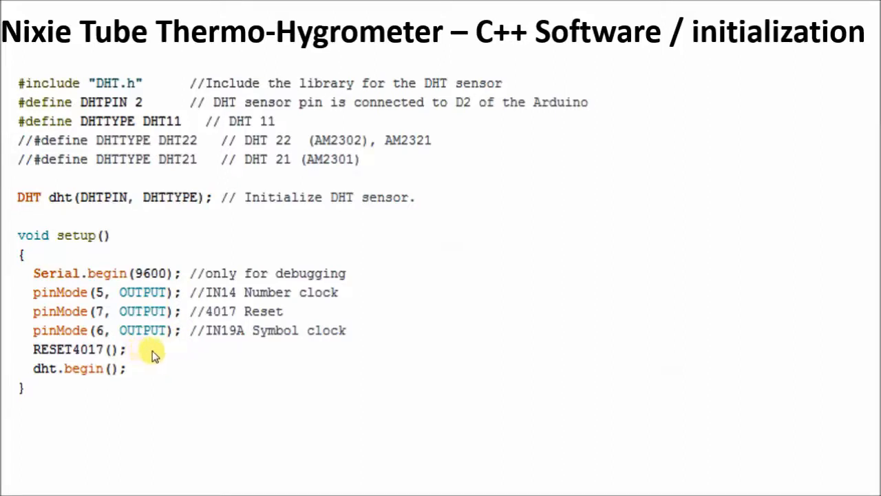
mouse_move(146, 374)
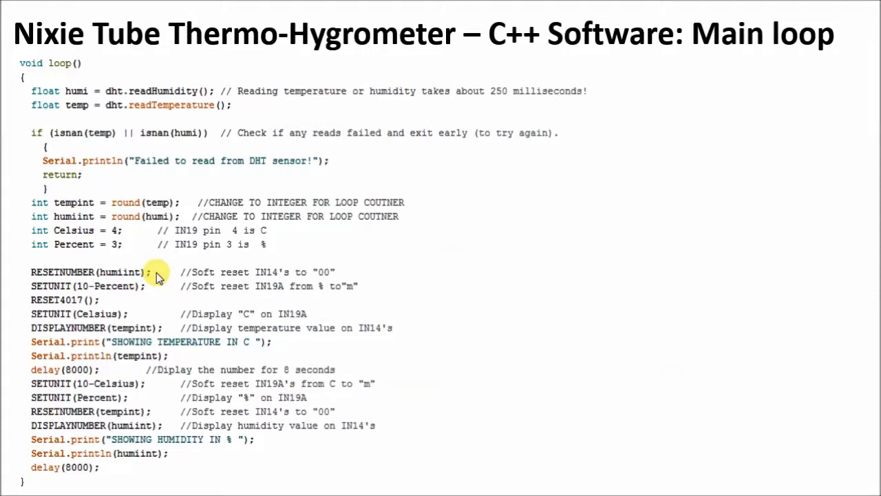
mouse_move(124, 303)
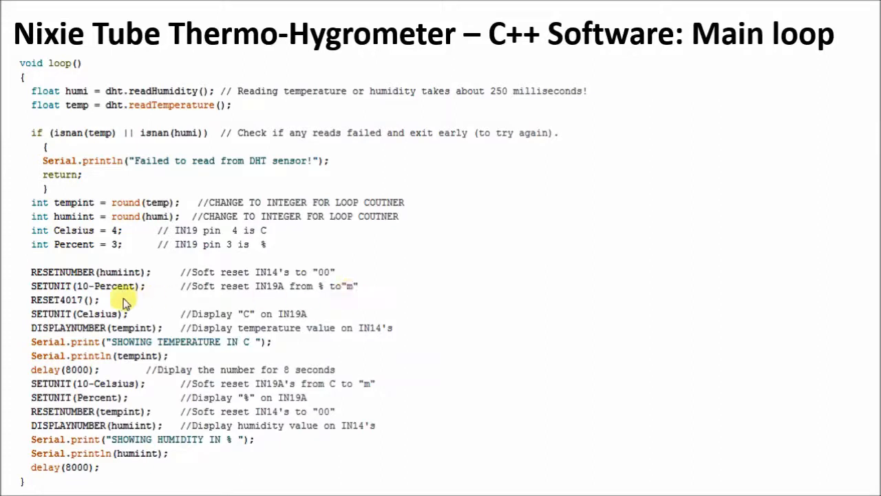
mouse_move(420, 338)
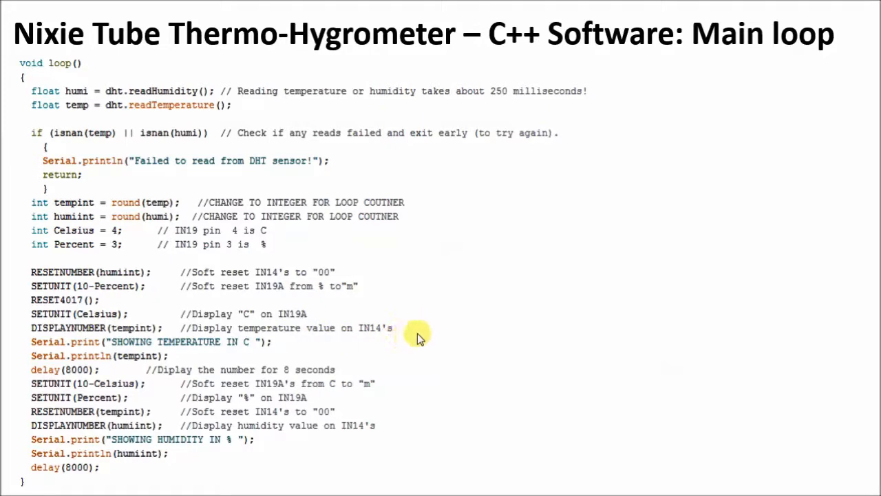
mouse_move(412, 329)
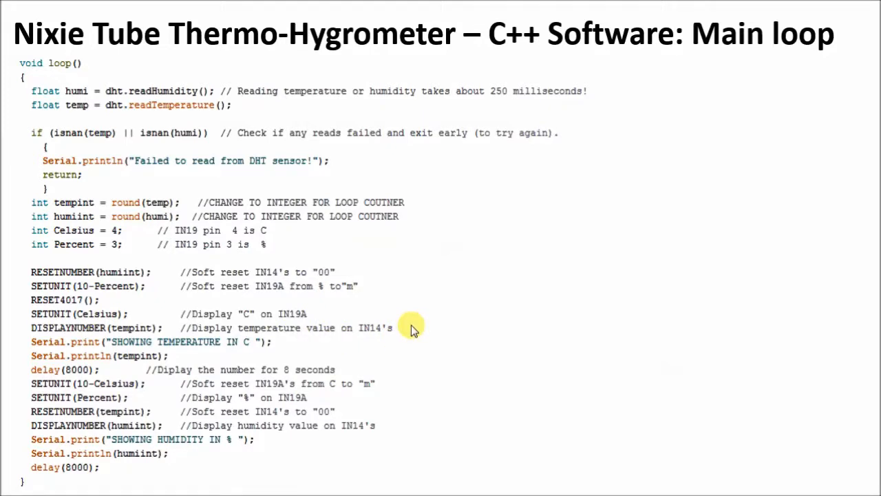
mouse_move(403, 334)
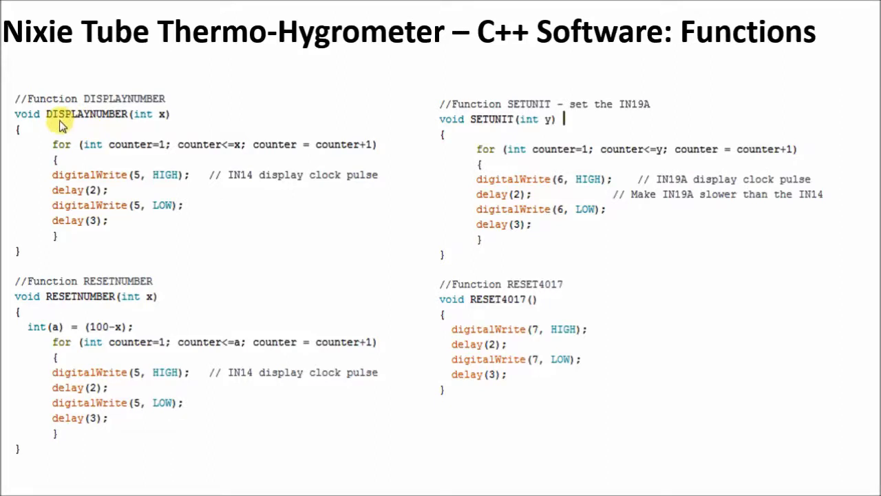
mouse_move(168, 129)
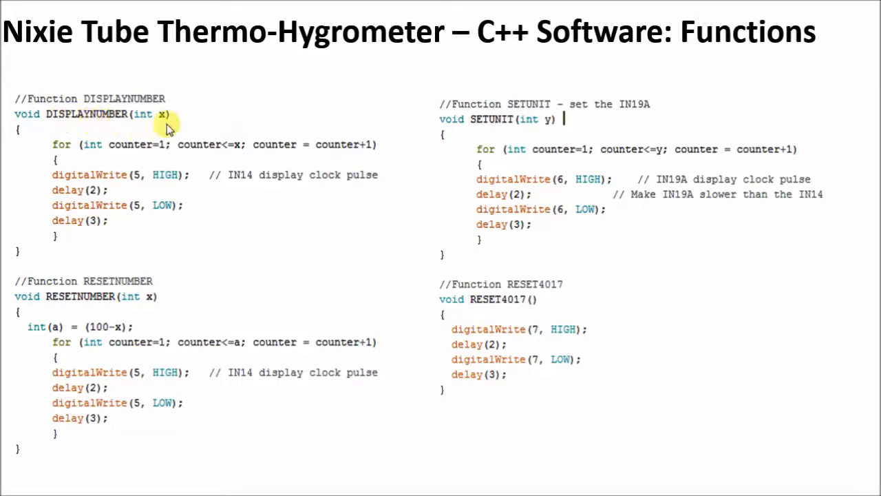
mouse_move(72, 127)
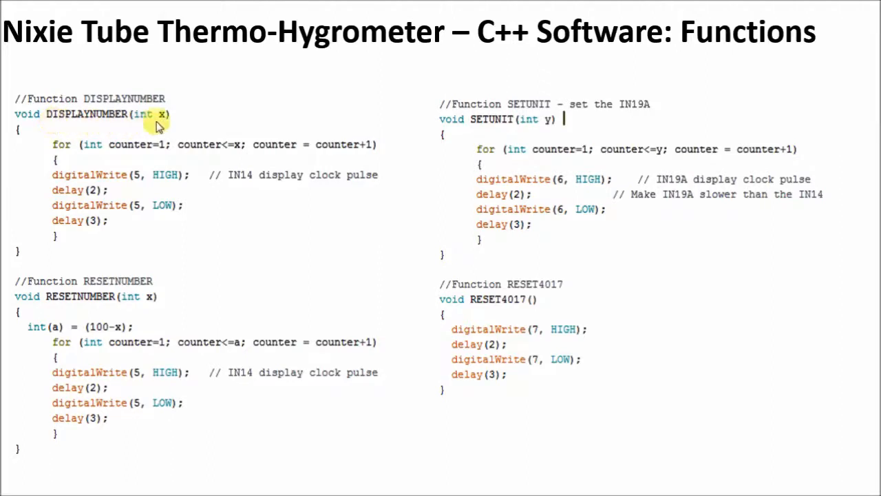
mouse_move(270, 157)
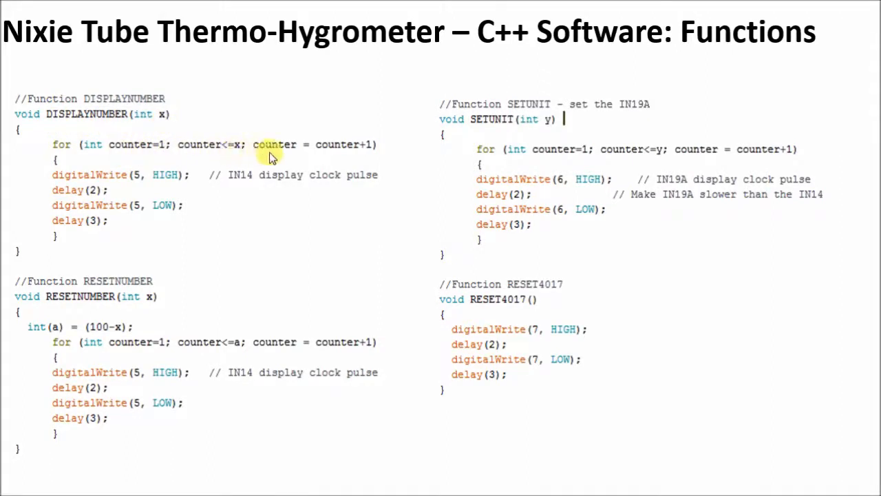
mouse_move(128, 165)
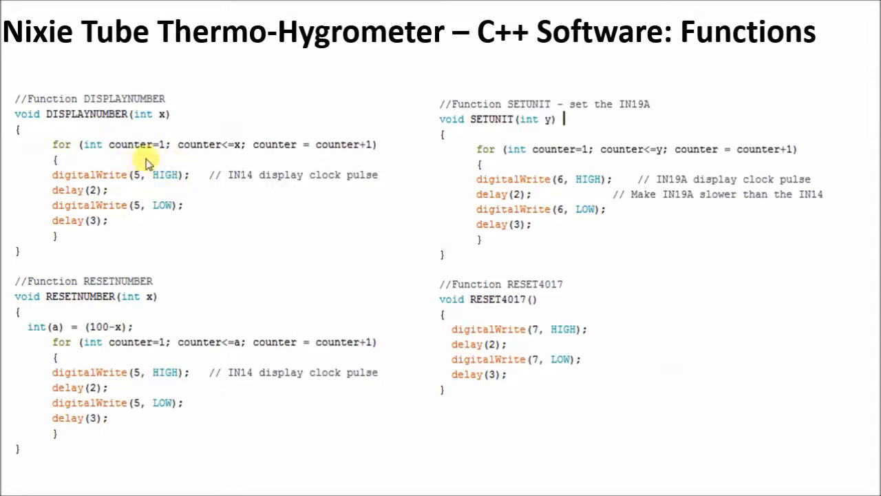
mouse_move(107, 224)
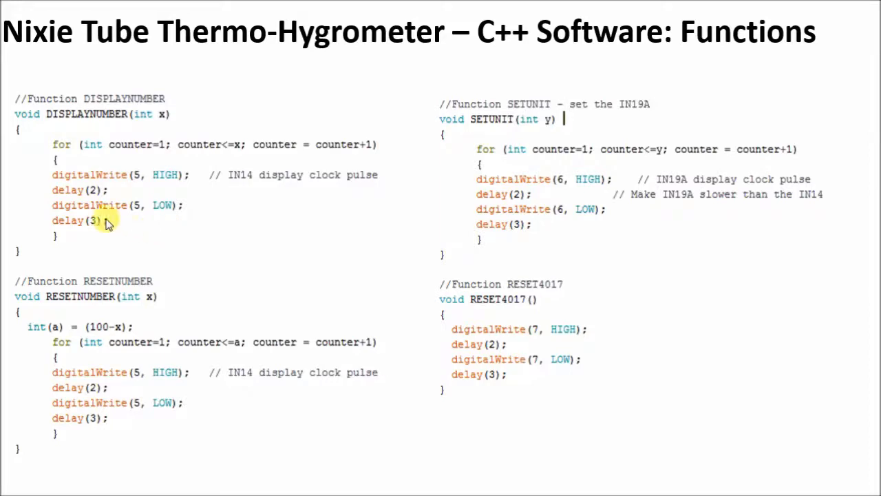
mouse_move(210, 297)
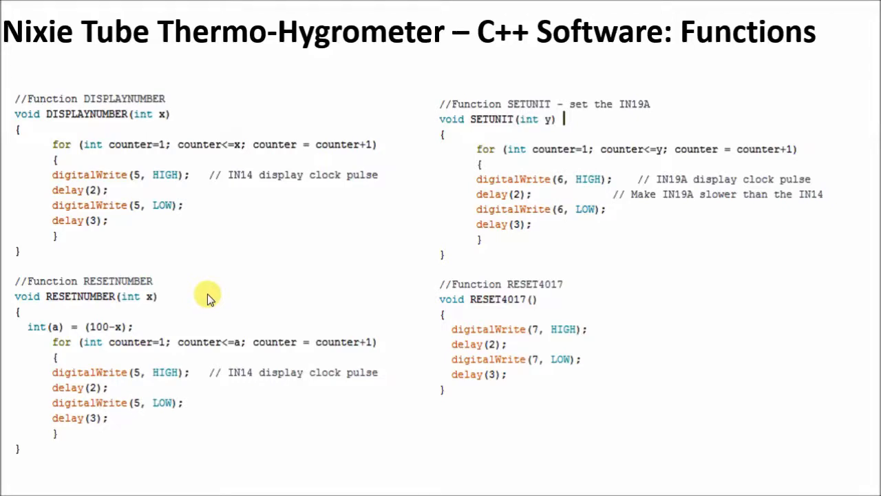
mouse_move(62, 310)
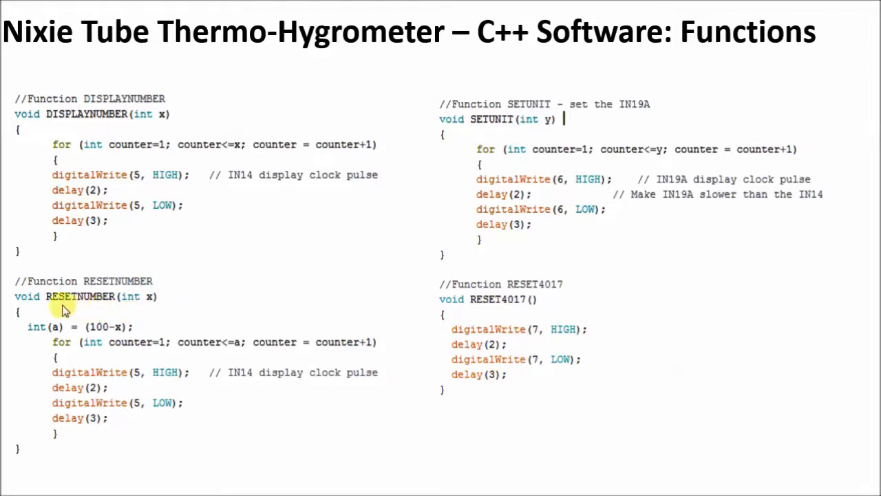
mouse_move(127, 306)
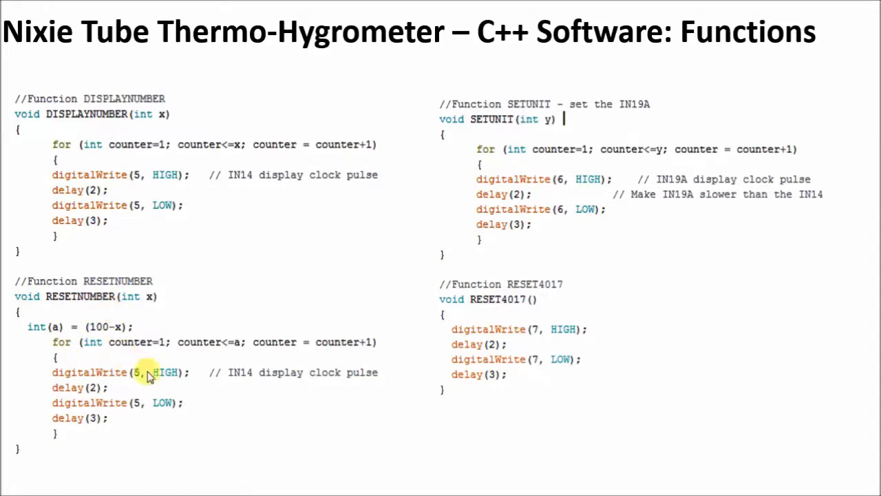
mouse_move(104, 372)
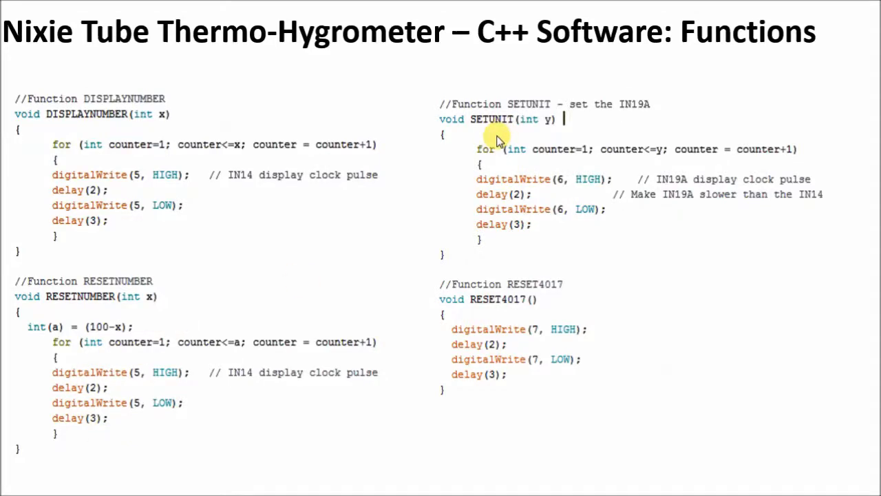
mouse_move(523, 128)
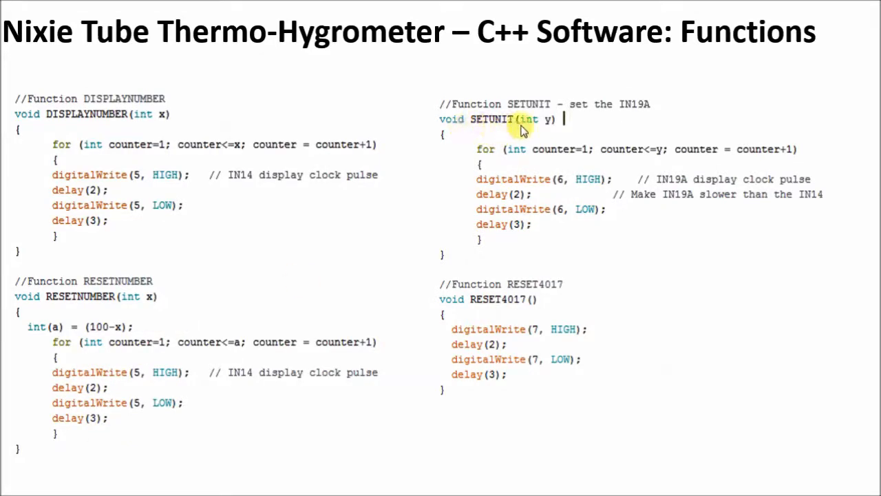
mouse_move(619, 114)
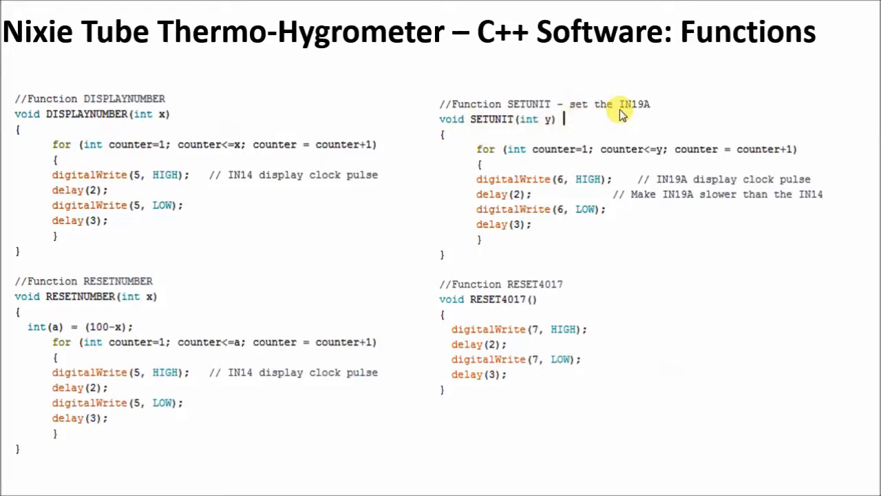
mouse_move(515, 145)
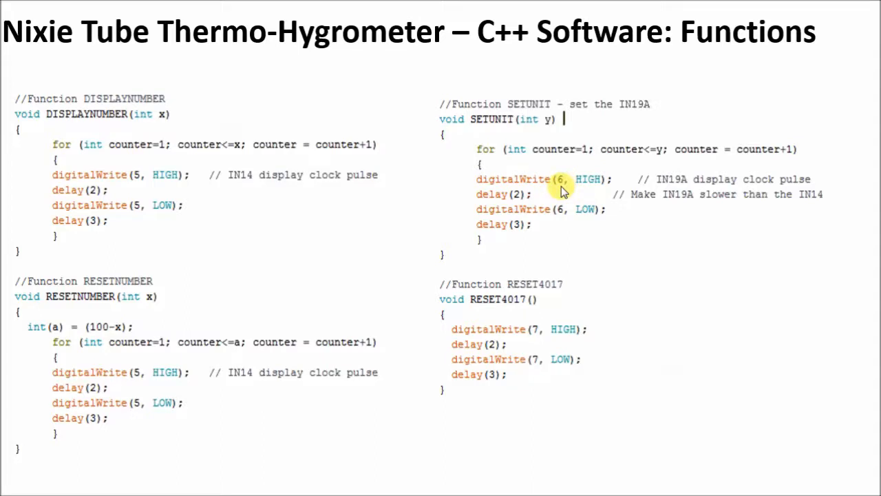
mouse_move(629, 310)
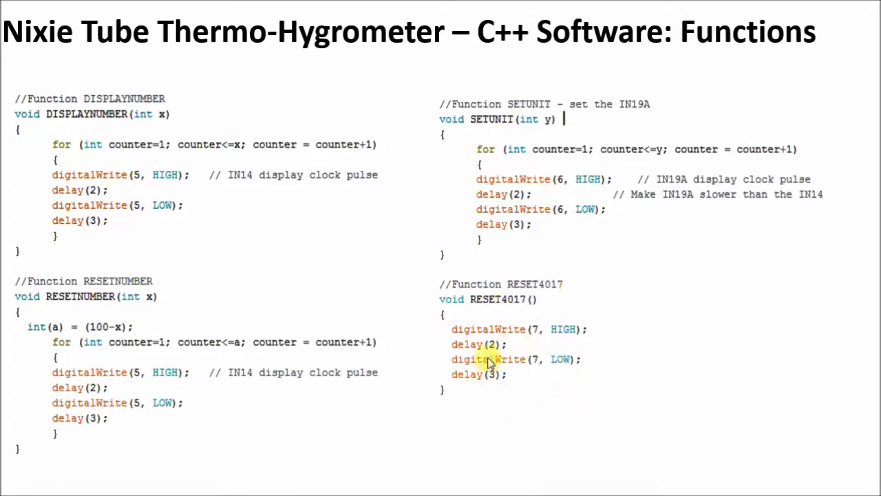
mouse_move(508, 404)
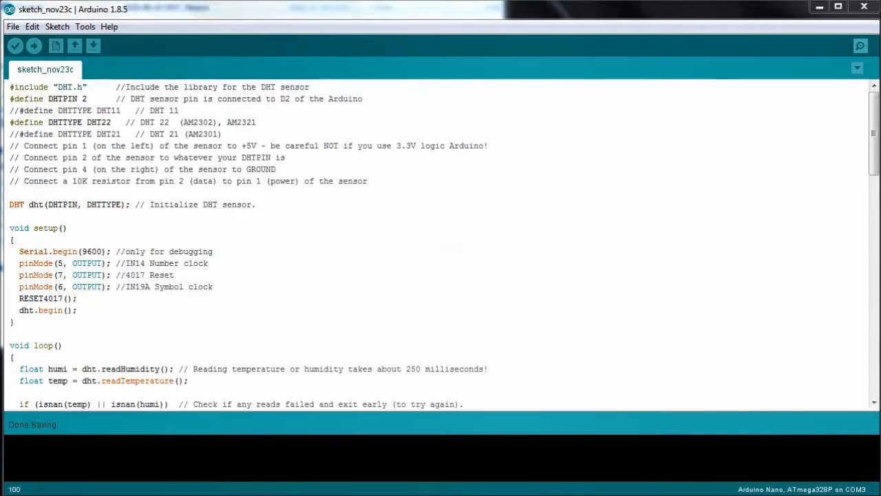
mouse_move(34, 45)
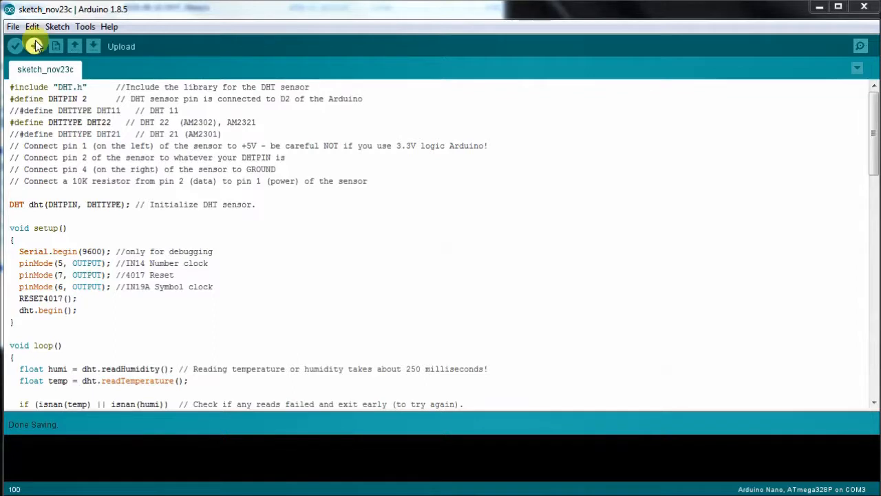
- Upload the sketch to the Nano and view temperature output in the serial monitor
left_click(15, 46)
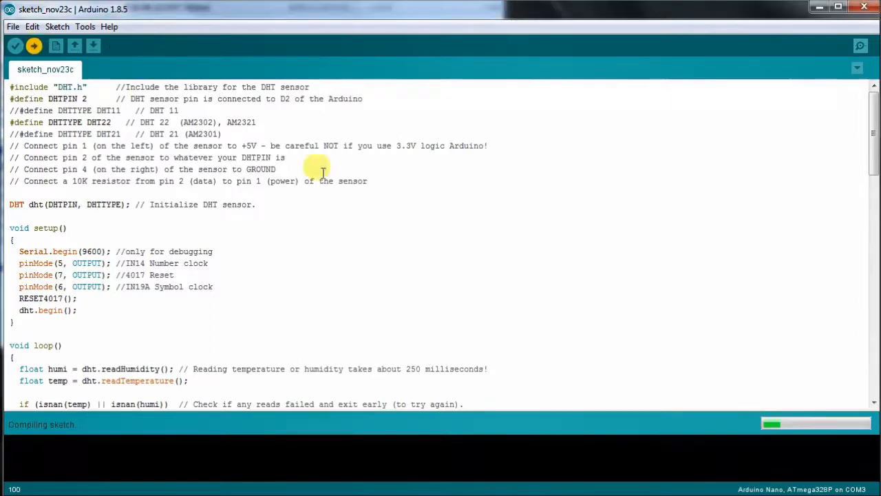
mouse_move(386, 200)
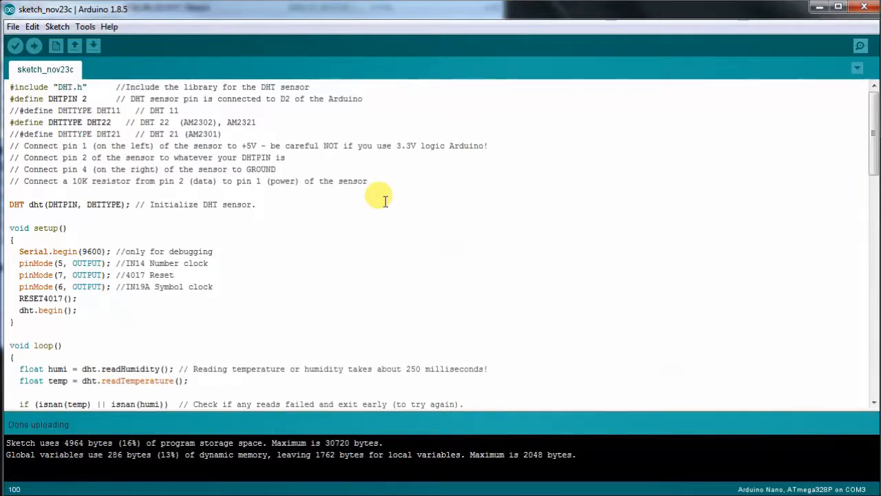
left_click(860, 46)
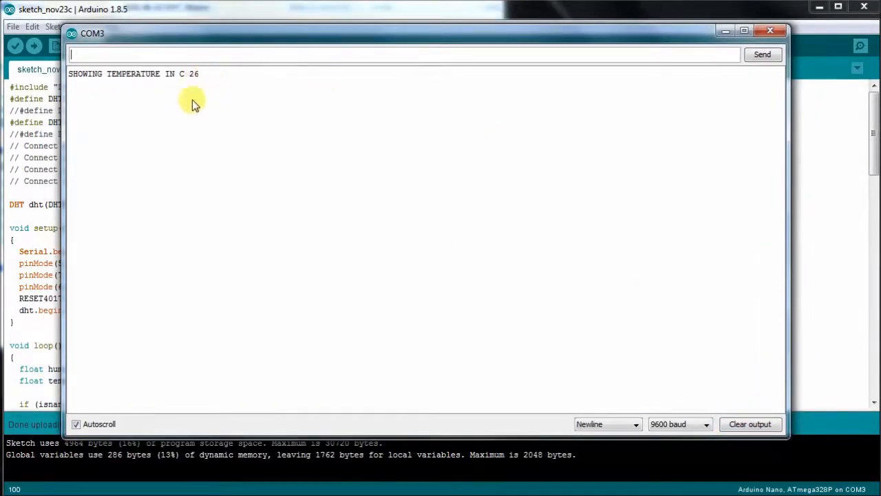
mouse_move(184, 96)
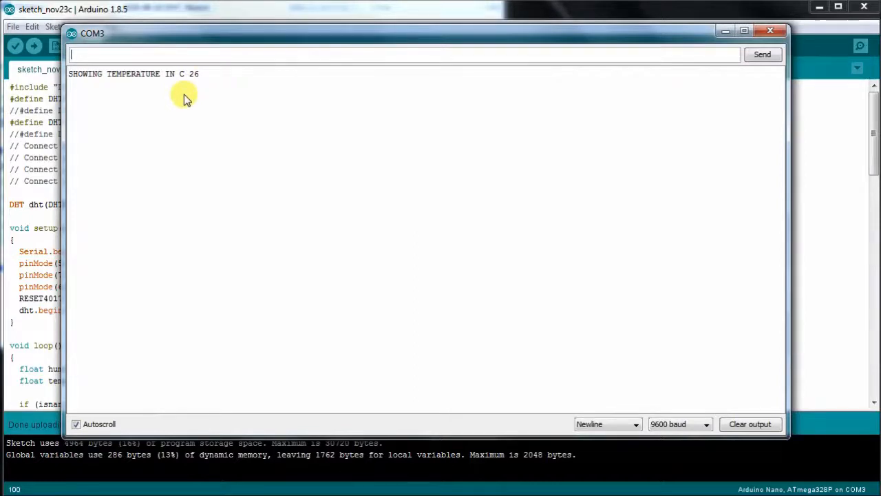
mouse_move(185, 114)
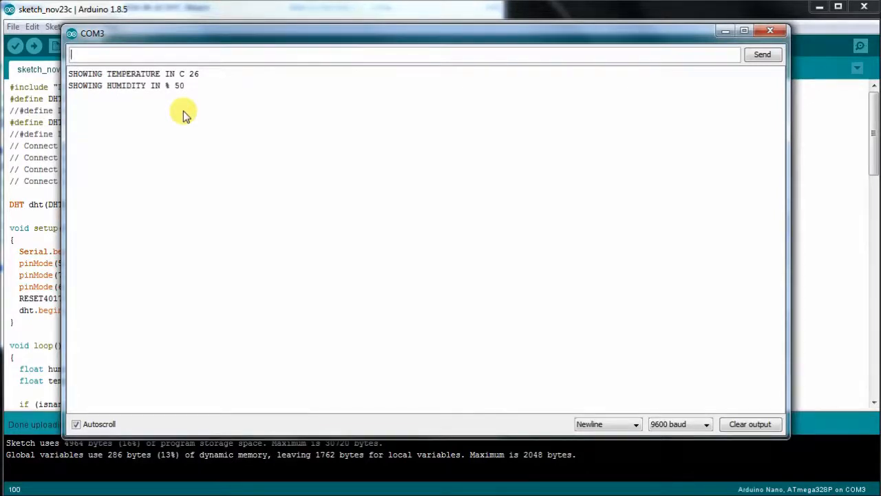
mouse_move(246, 101)
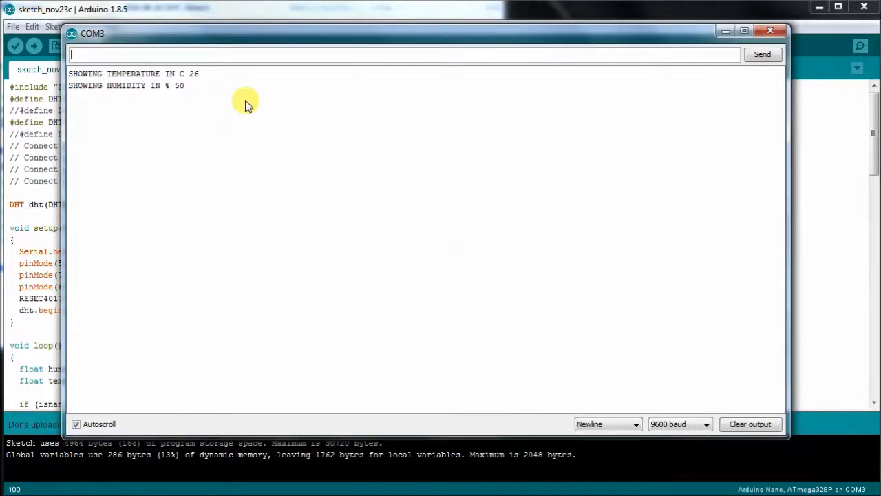